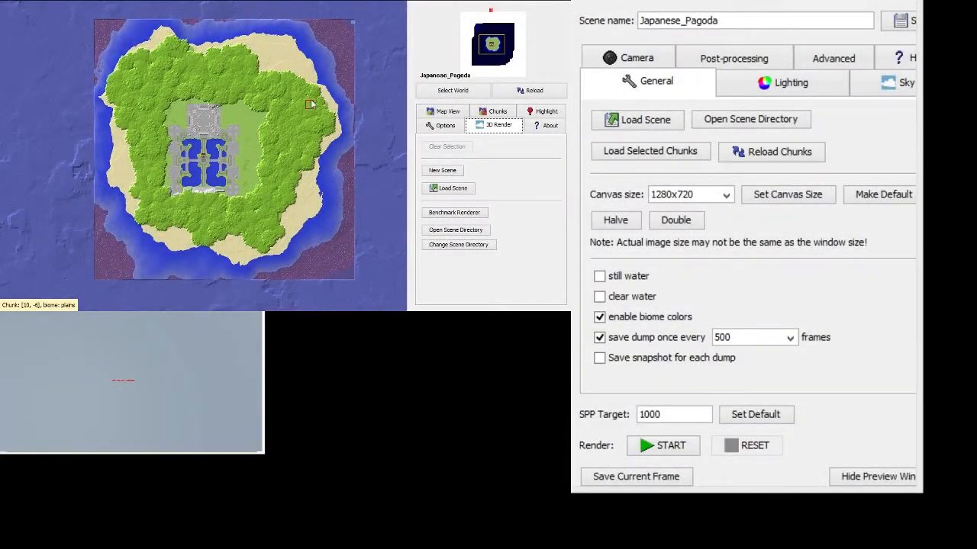
pyautogui.moveTo(353, 37)
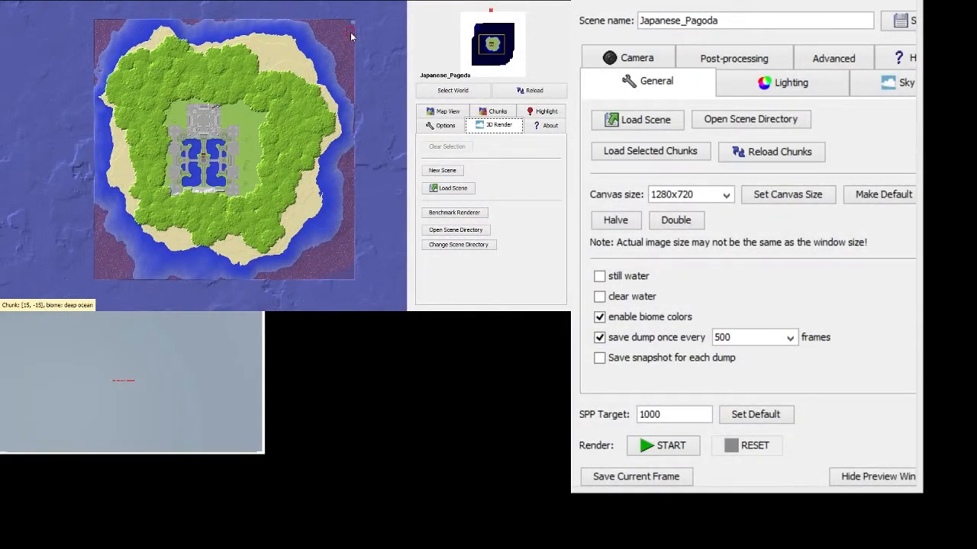
pyautogui.moveTo(293, 104)
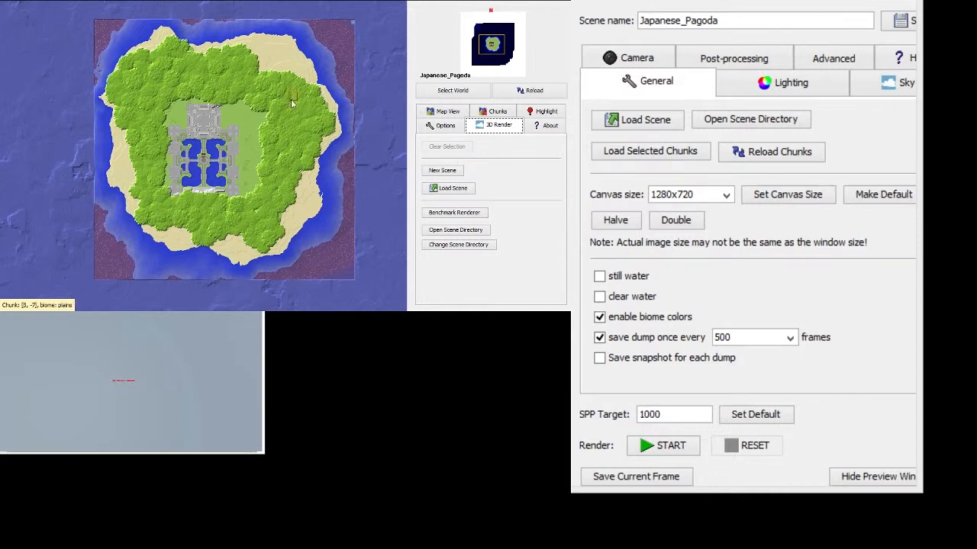